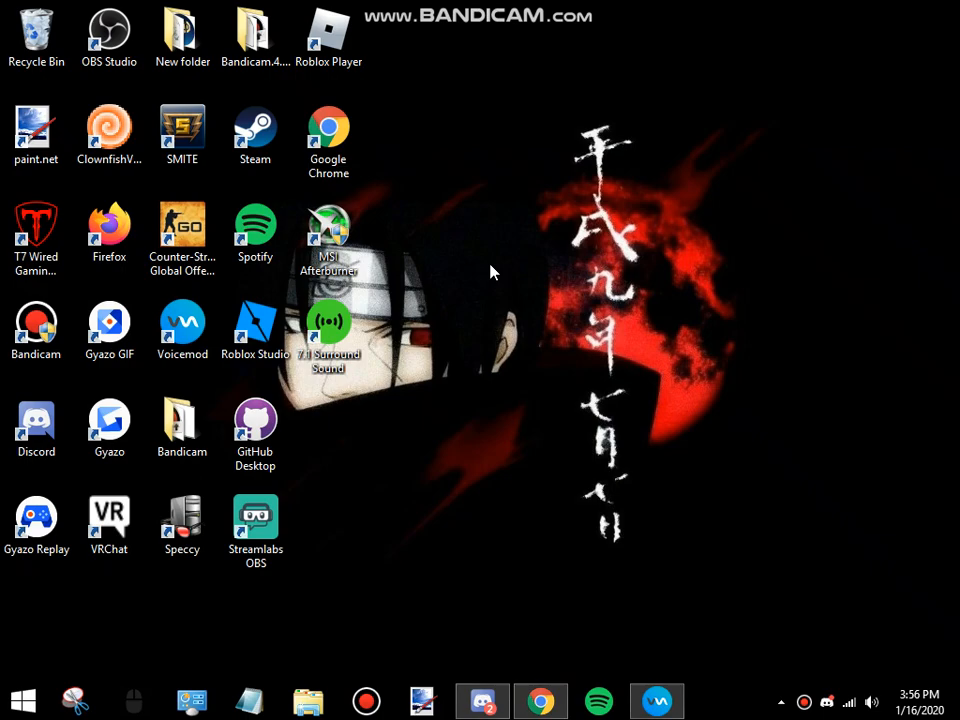
pyautogui.moveTo(454, 197)
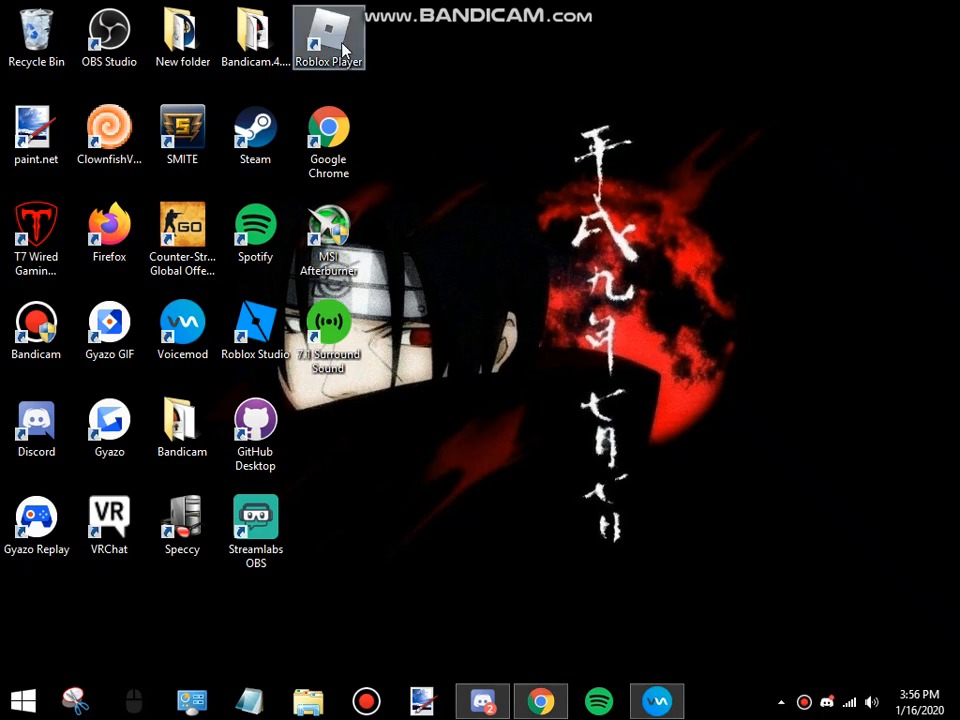
# Bring up the context menu of the Roblox Player desktop shortcut
pyautogui.rightClick(328, 37)
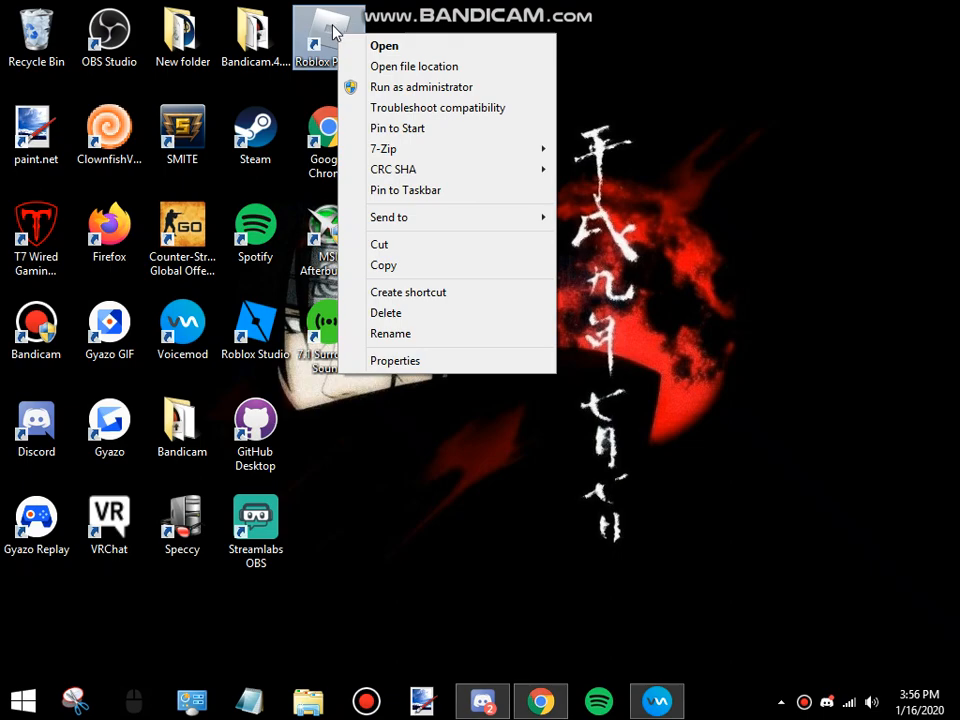
# From the shortcut's Properties, open the Roblox version folder containing RobloxPlayerLauncher
pyautogui.click(395, 360)
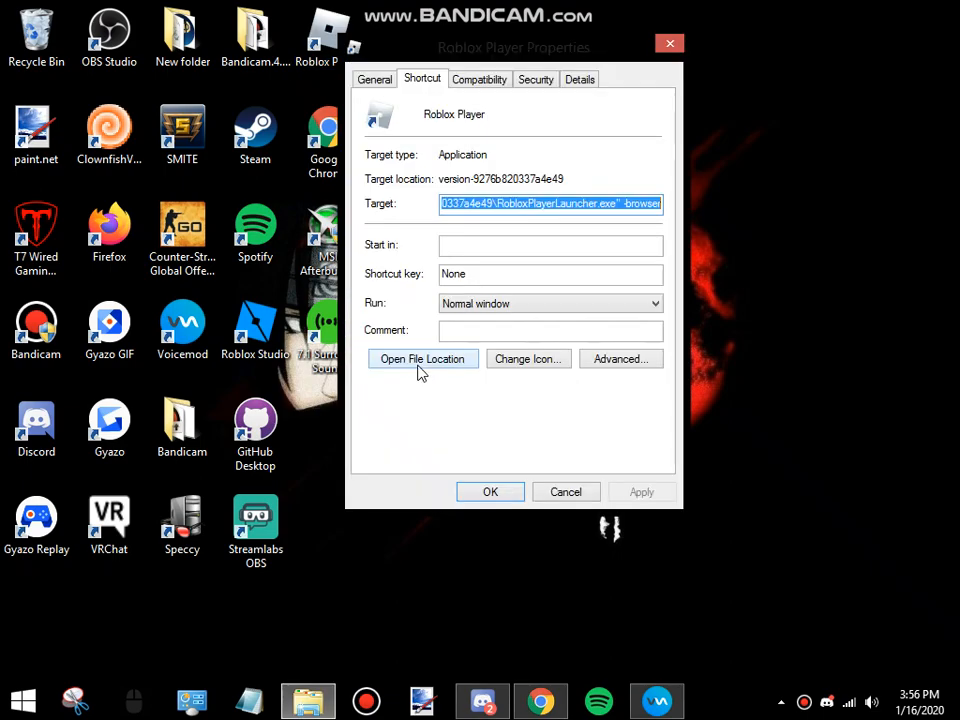
pyautogui.moveTo(440, 368)
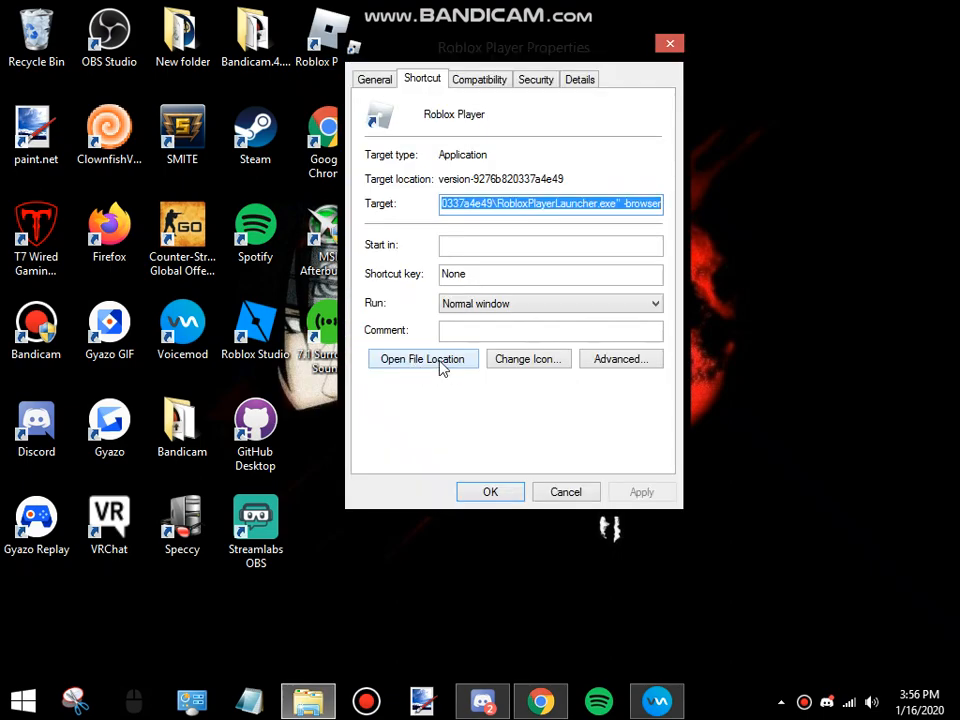
pyautogui.click(422, 358)
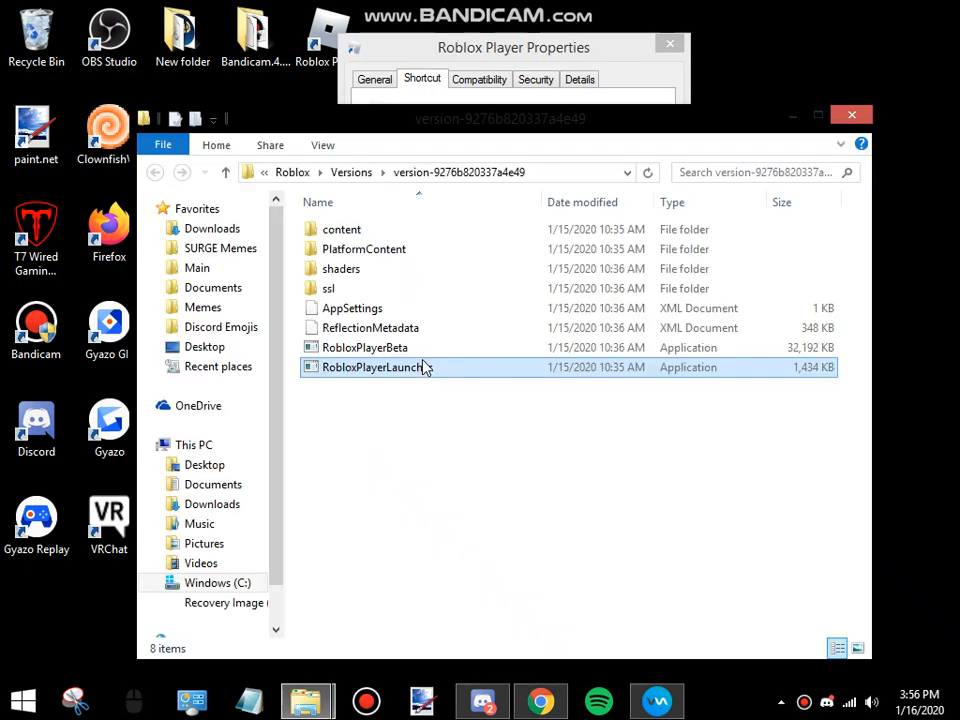
pyautogui.click(341, 229)
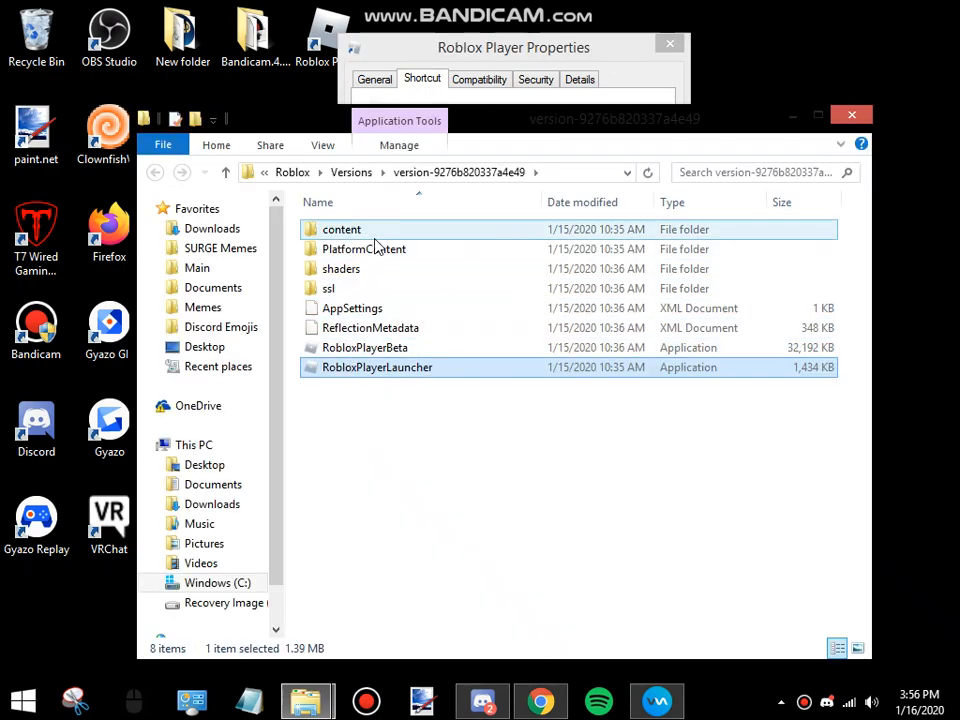
pyautogui.click(329, 288)
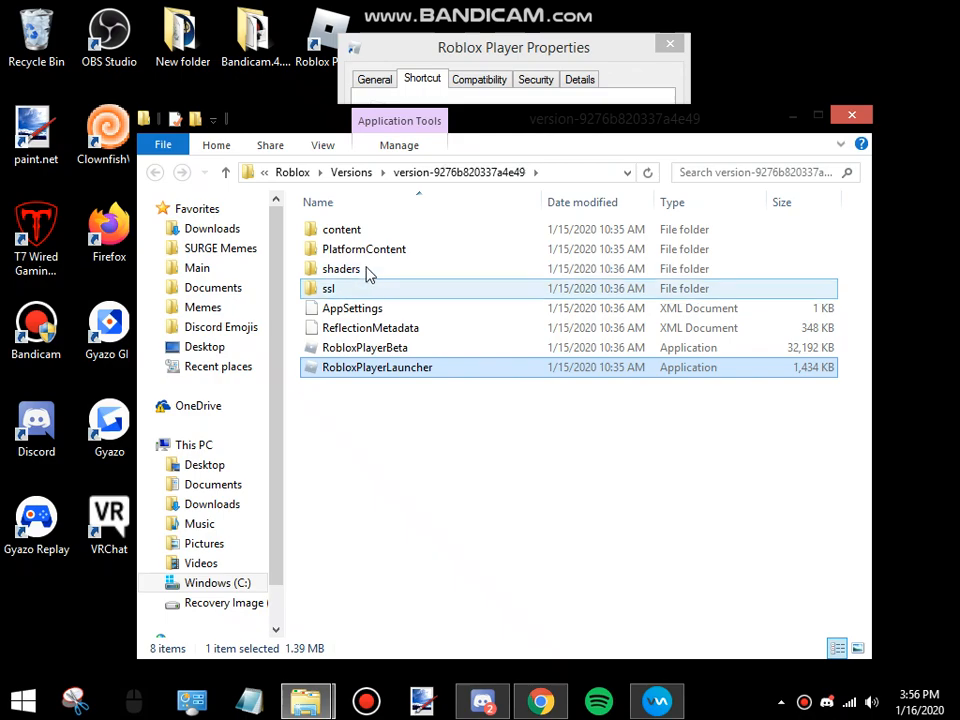
# Open PlatformContent > pc > textures and select 18 of the 24 material folders
pyautogui.doubleClick(363, 249)
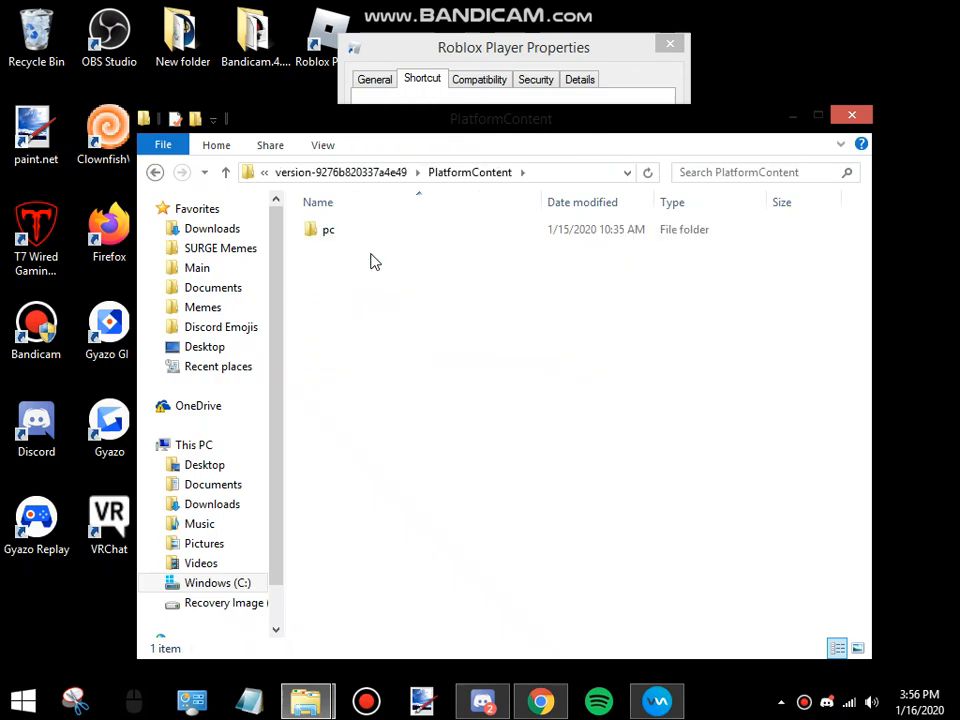
pyautogui.doubleClick(329, 229)
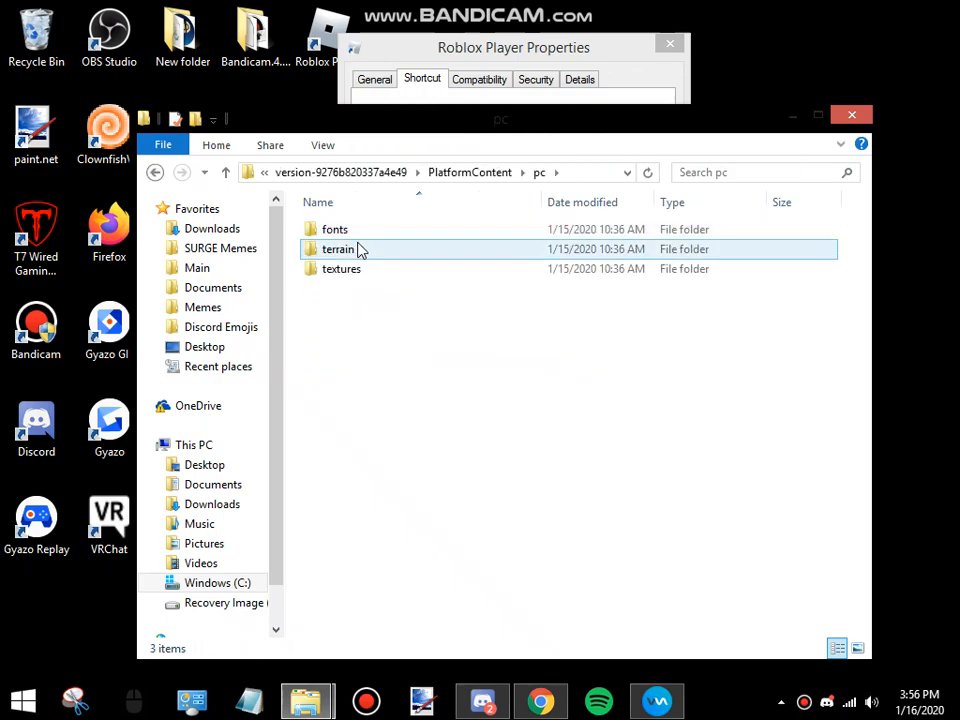
pyautogui.doubleClick(341, 268)
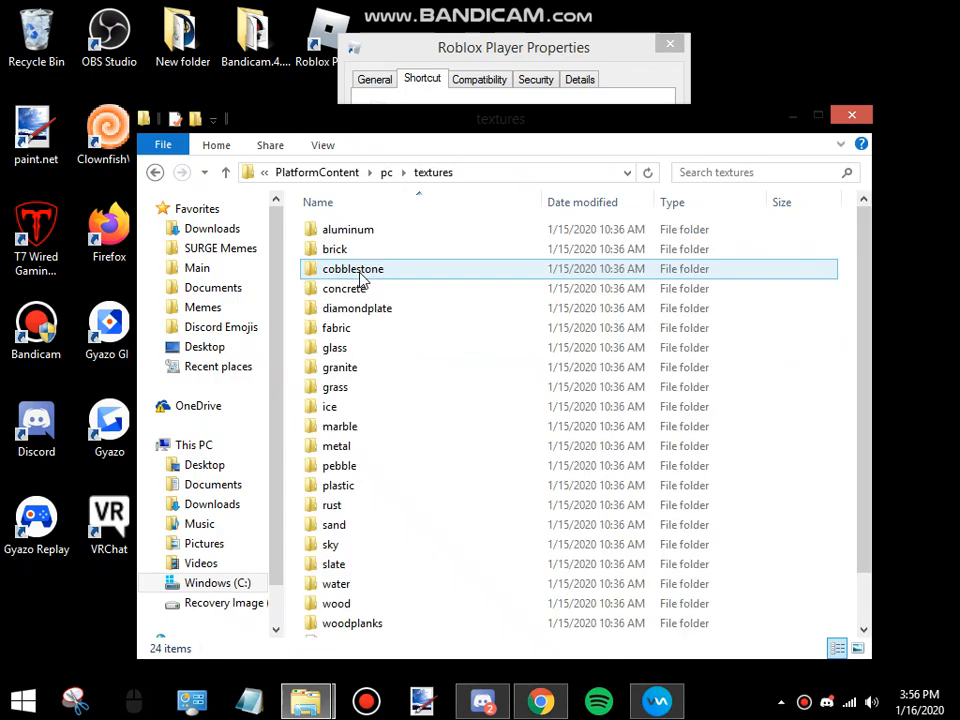
pyautogui.click(336, 603)
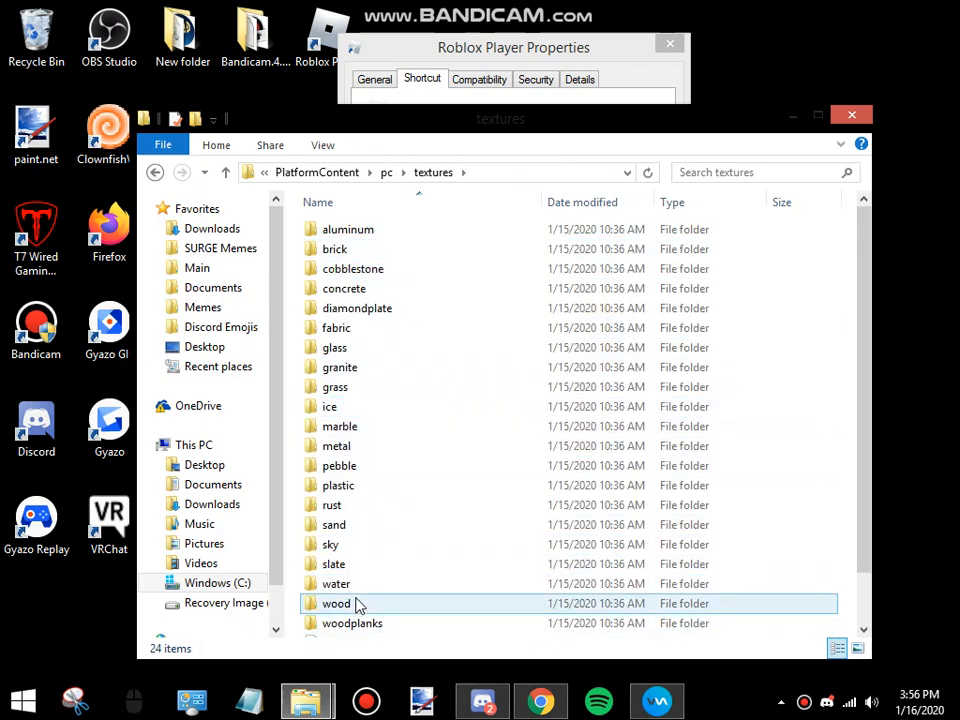
pyautogui.click(348, 229)
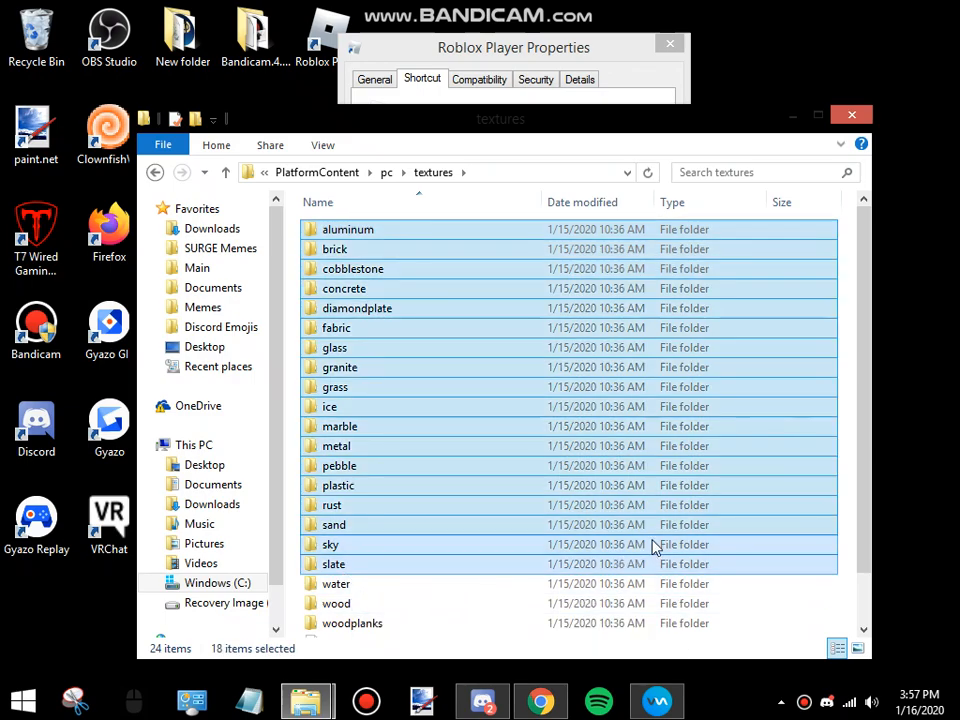
pyautogui.moveTo(647, 347)
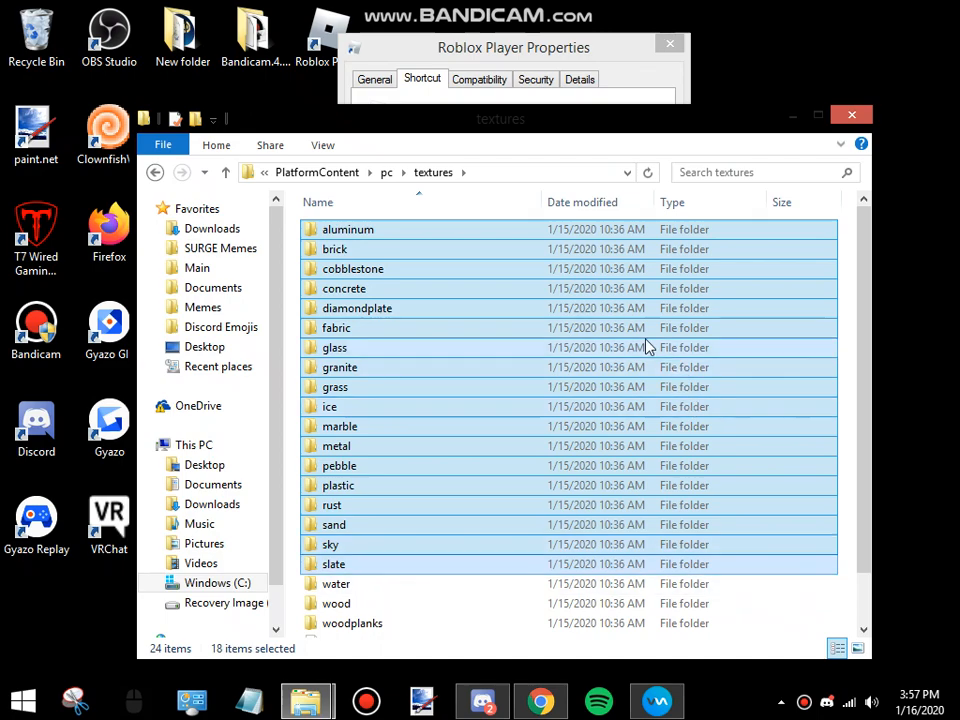
# Delete the eighteen selected texture folders, approving deletion for all items
pyautogui.press('Delete')
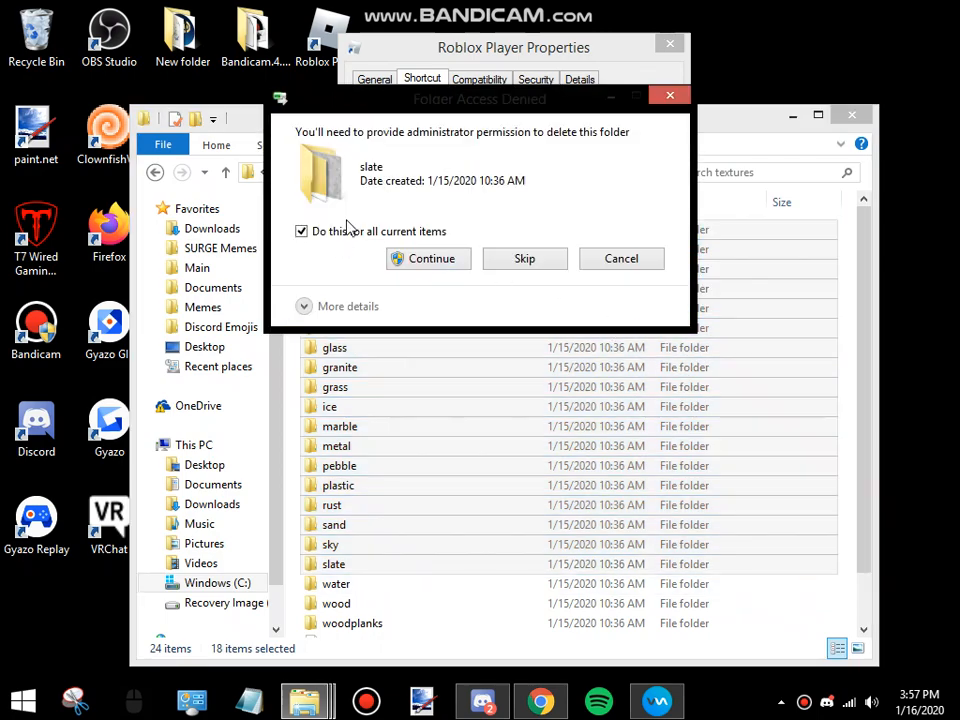
pyautogui.moveTo(437, 167)
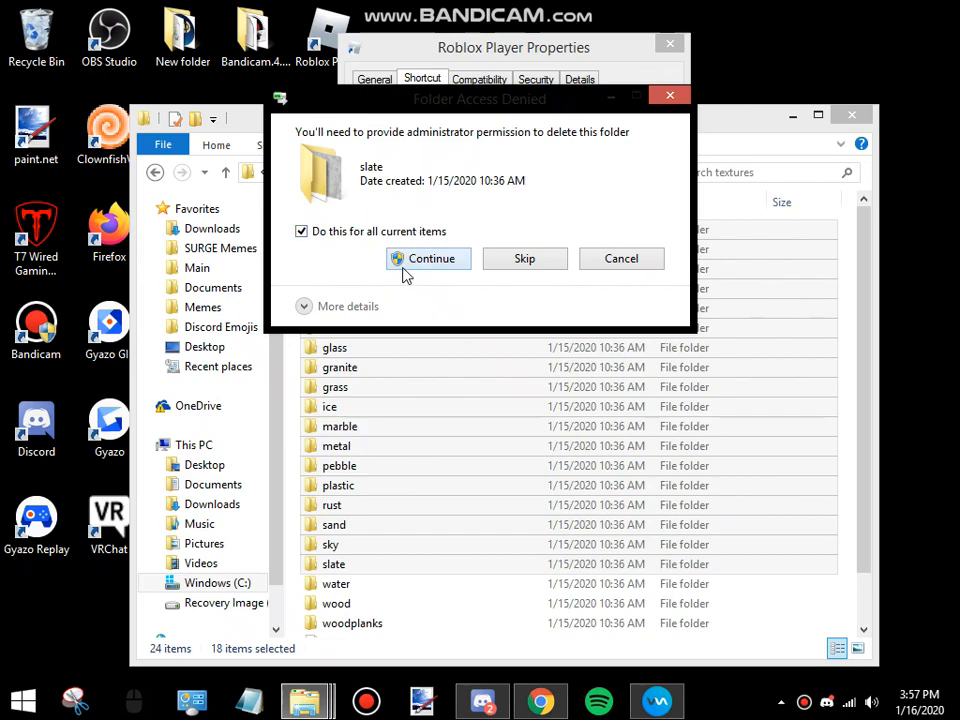
pyautogui.moveTo(418, 270)
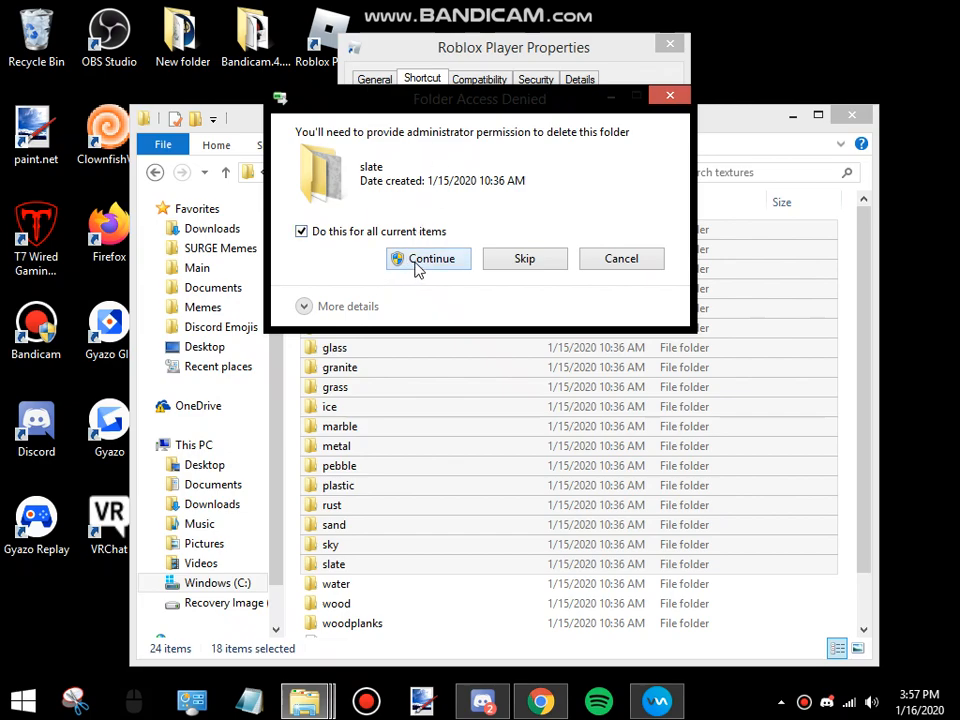
pyautogui.click(430, 258)
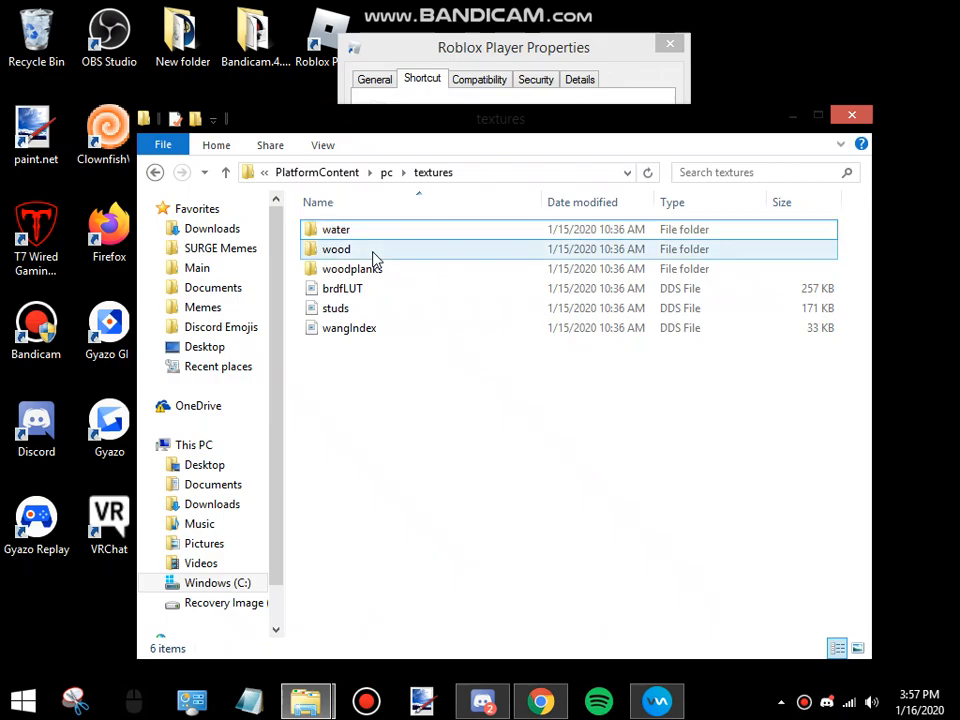
# Delete the wood and woodplanks folders, then close the textures folder window
pyautogui.click(352, 268)
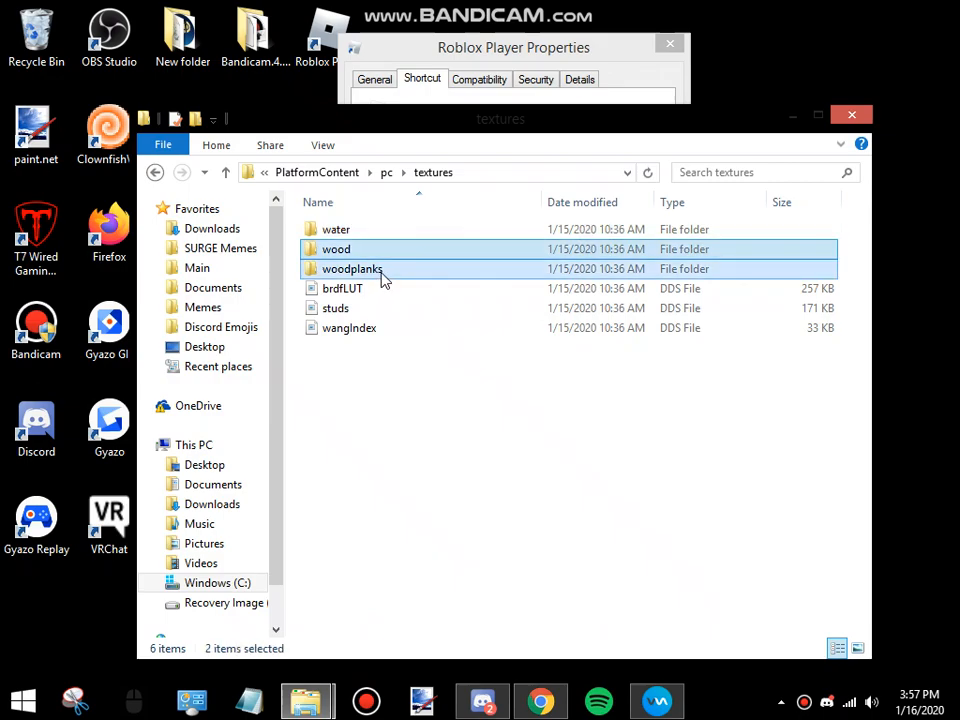
pyautogui.press('Delete')
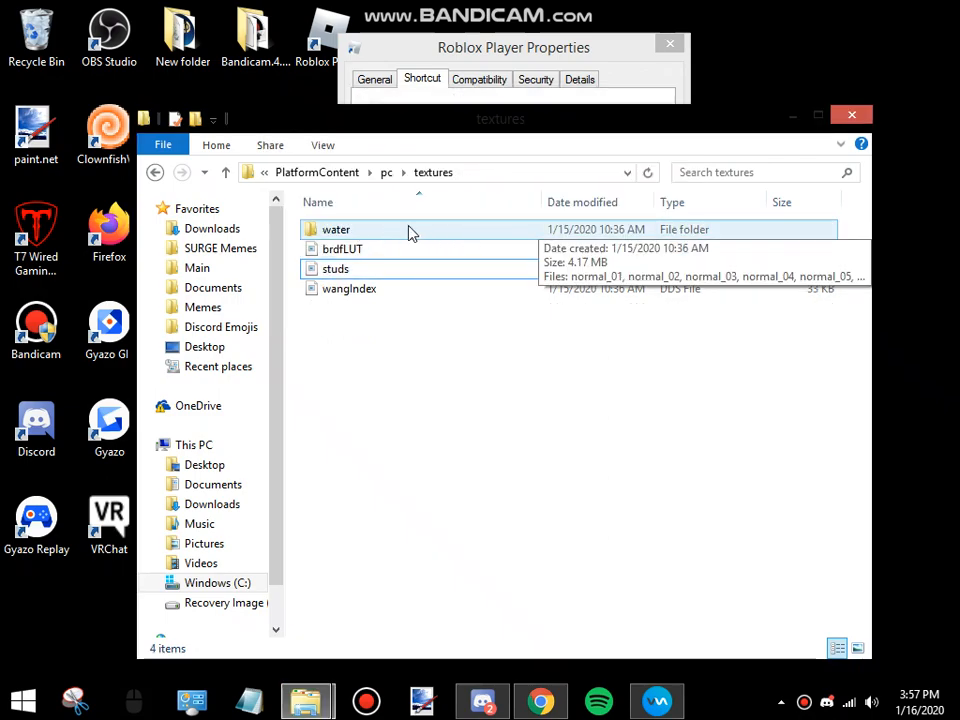
pyautogui.moveTo(388, 228)
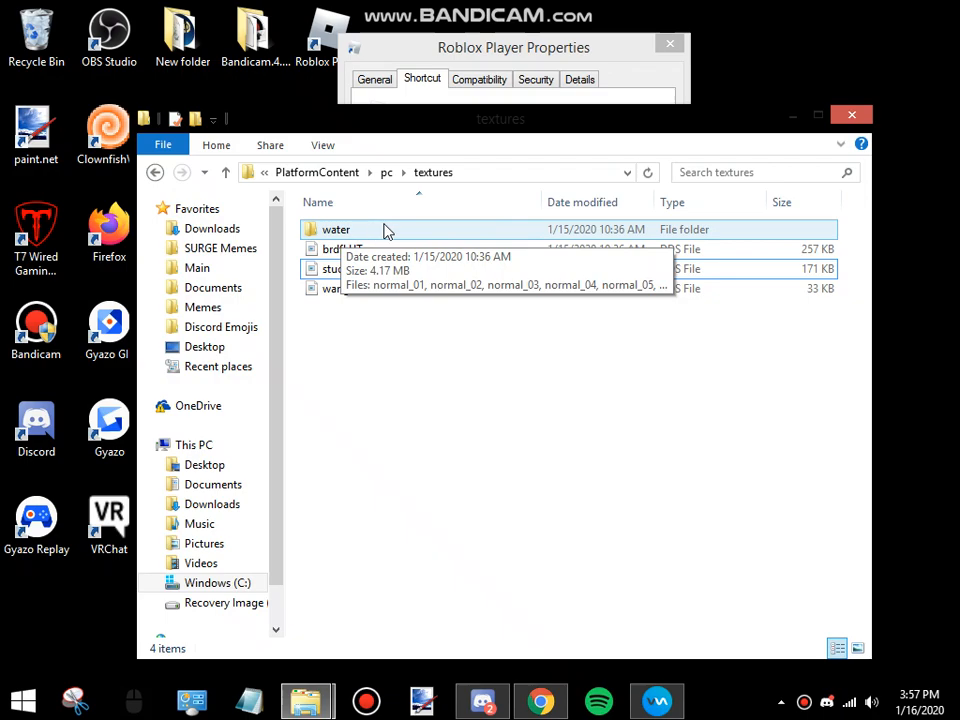
pyautogui.moveTo(647, 237)
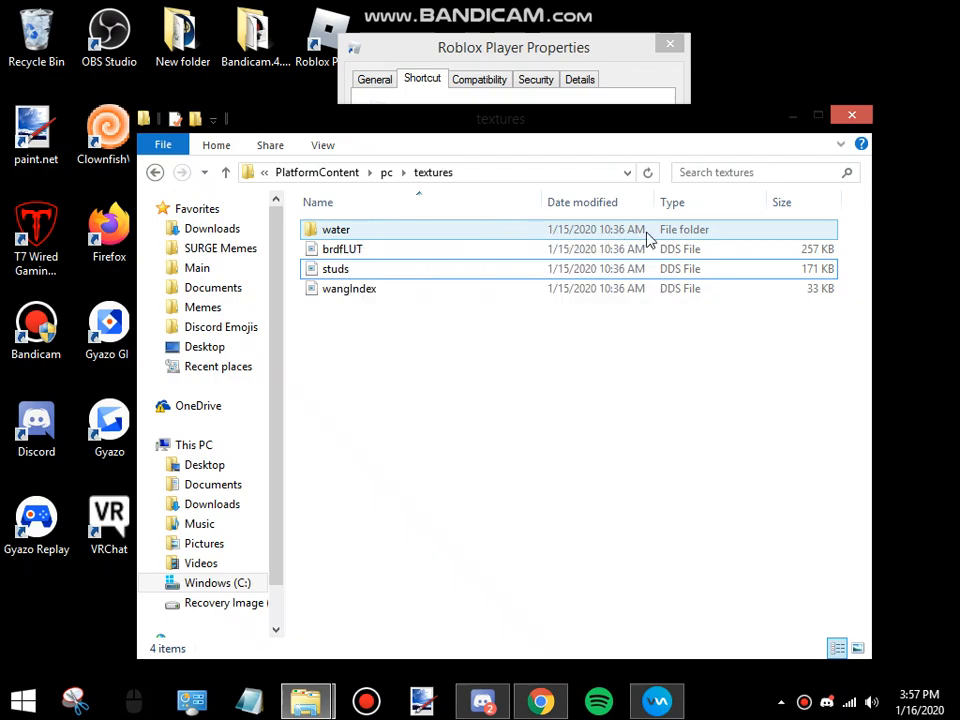
pyautogui.moveTo(645, 240)
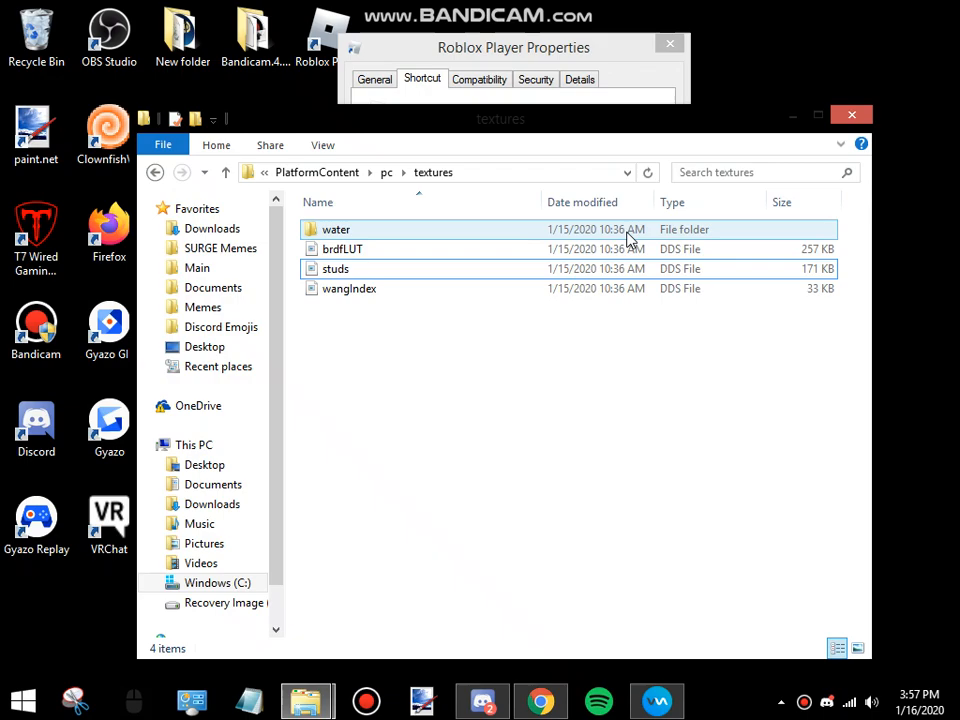
pyautogui.moveTo(538, 238)
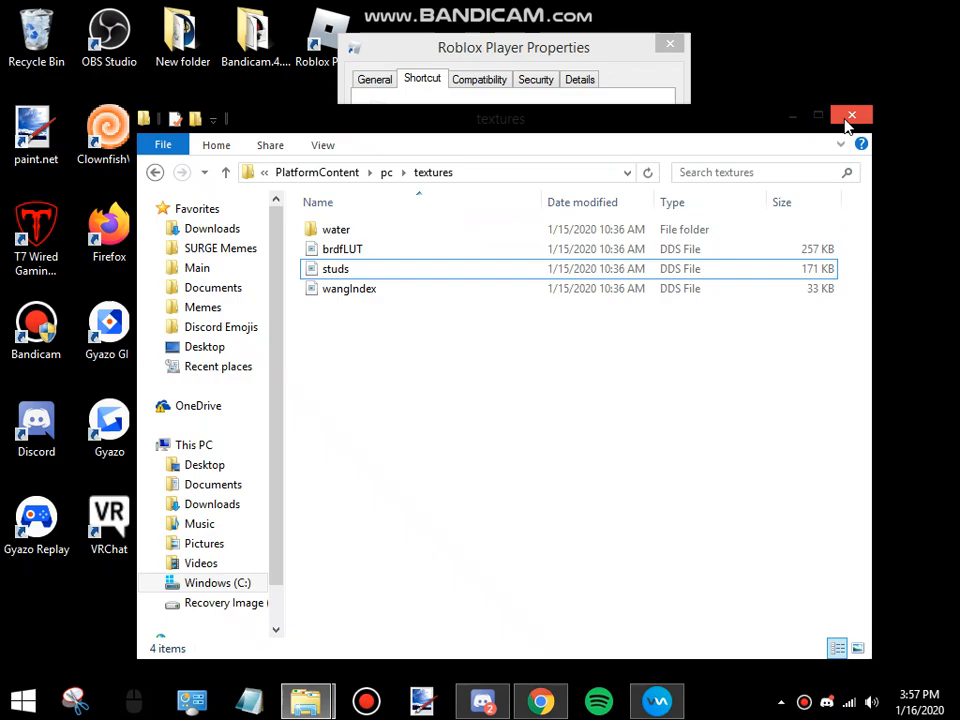
pyautogui.moveTo(851, 117)
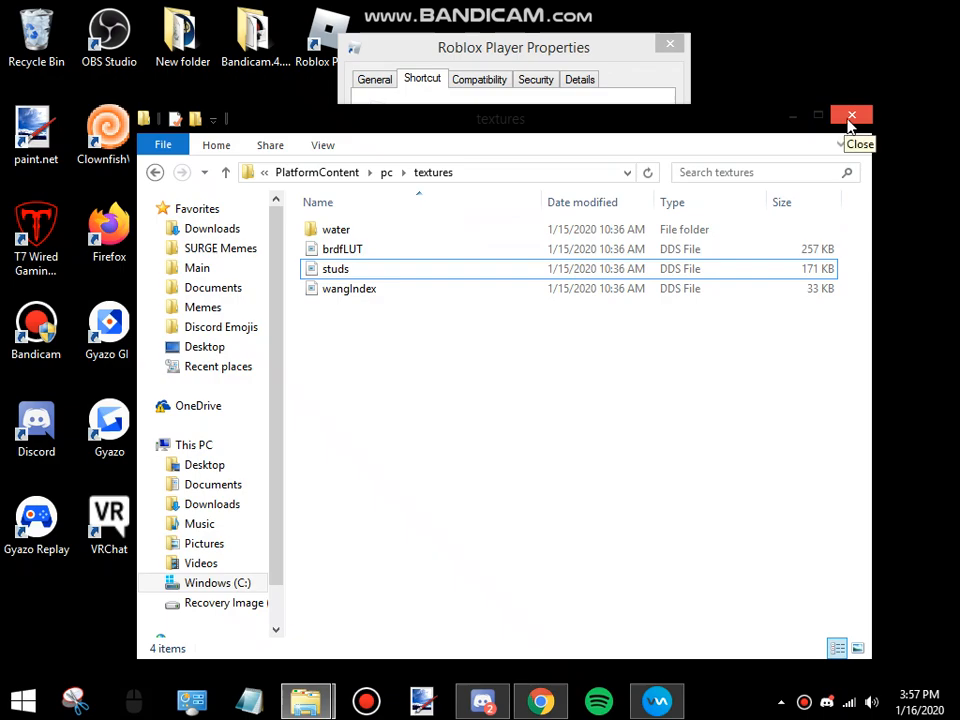
pyautogui.click(851, 117)
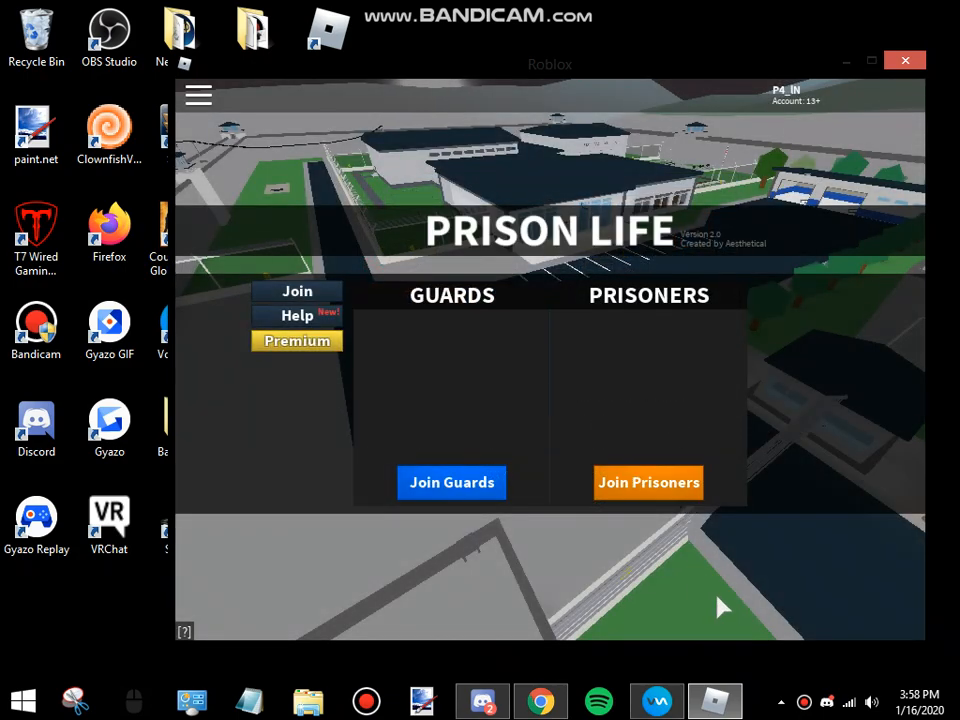
pyautogui.moveTo(695, 222)
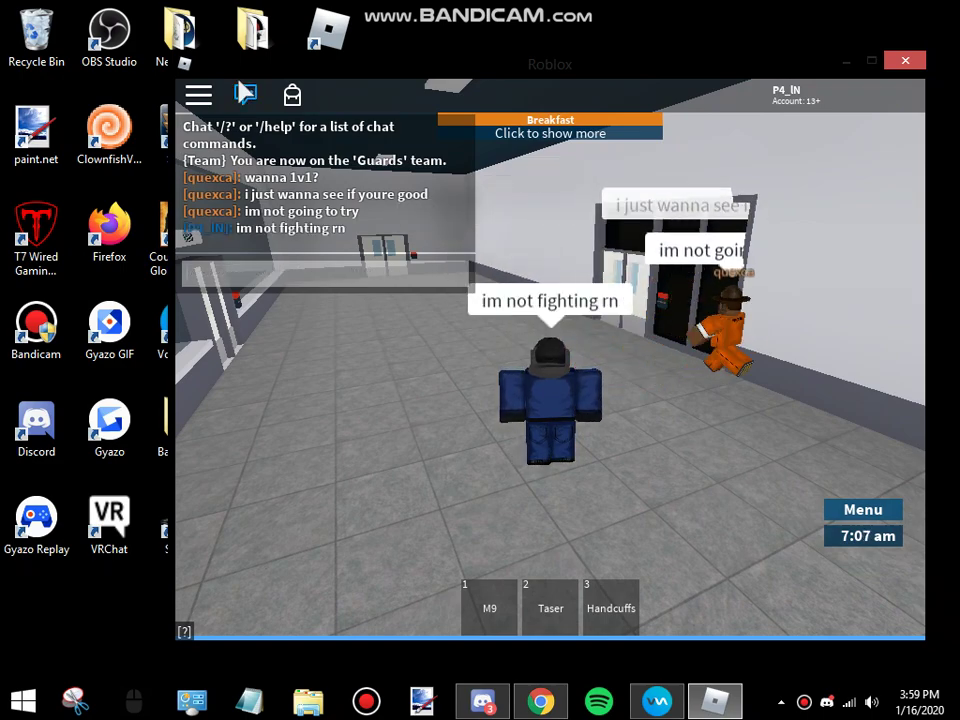
# Type the chat reply 'just doing a quick tuto' in Prison Life
pyautogui.write('just doing a')
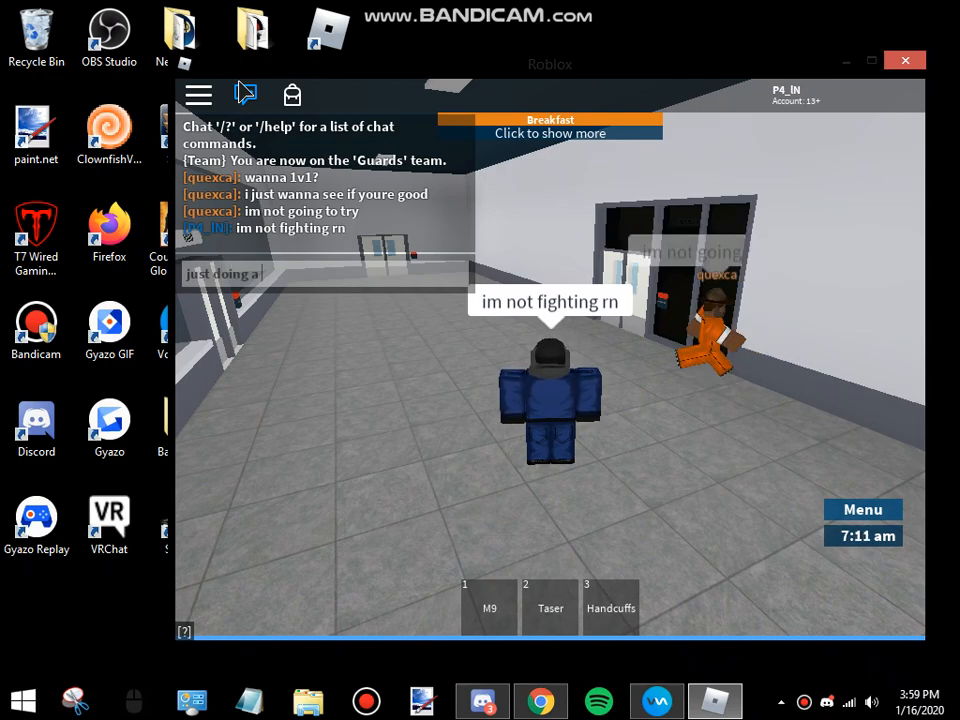
pyautogui.write('quick tuto')
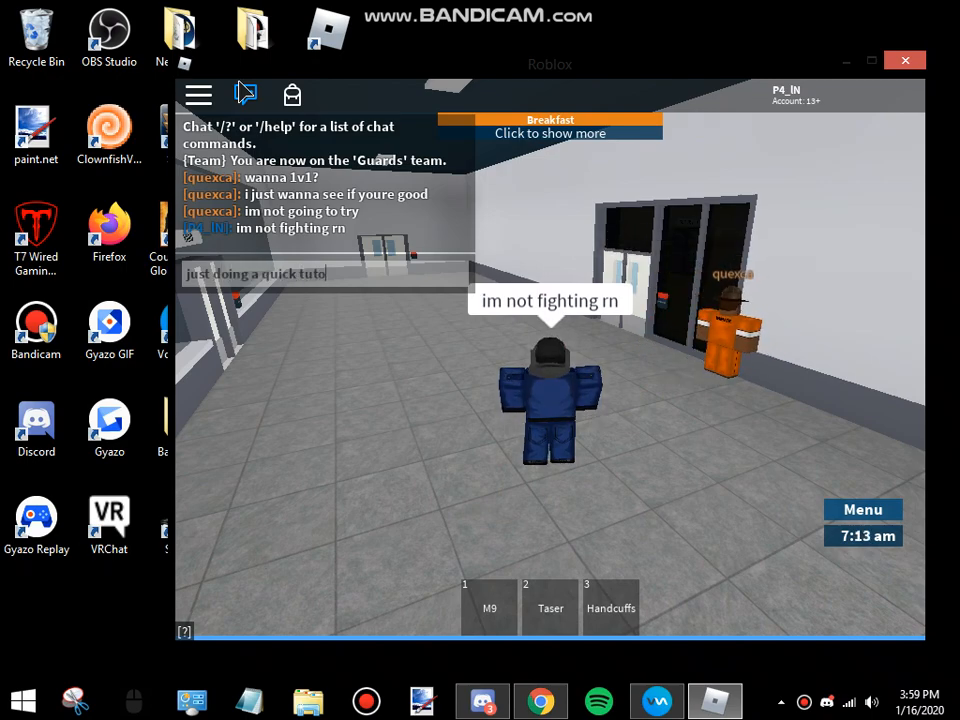